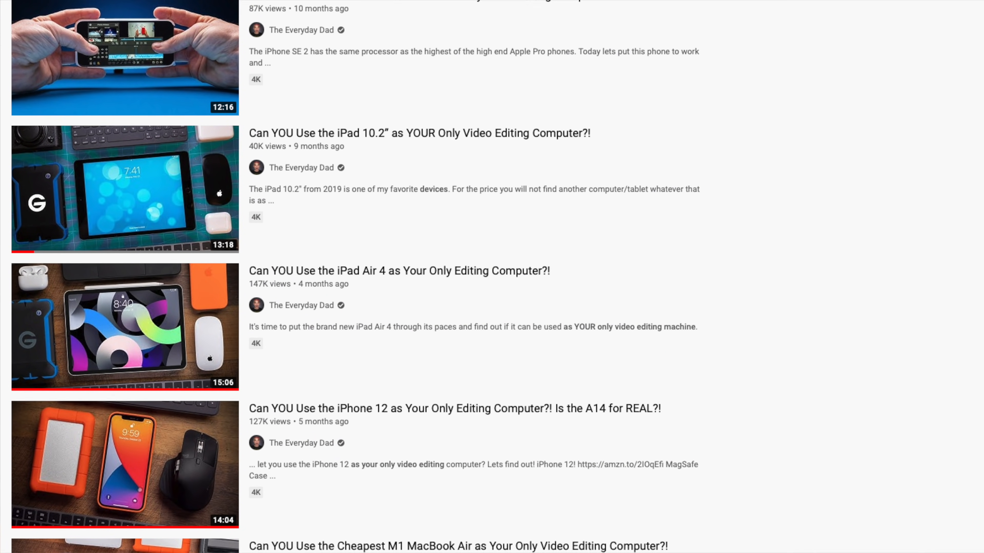
Import the nine unboxing clips, add P1041233.MP4 to Timeline 1, and move to Fairlight for audio work.
{"action": "scroll", "scroll_direction": "down", "scroll_amount": 3}
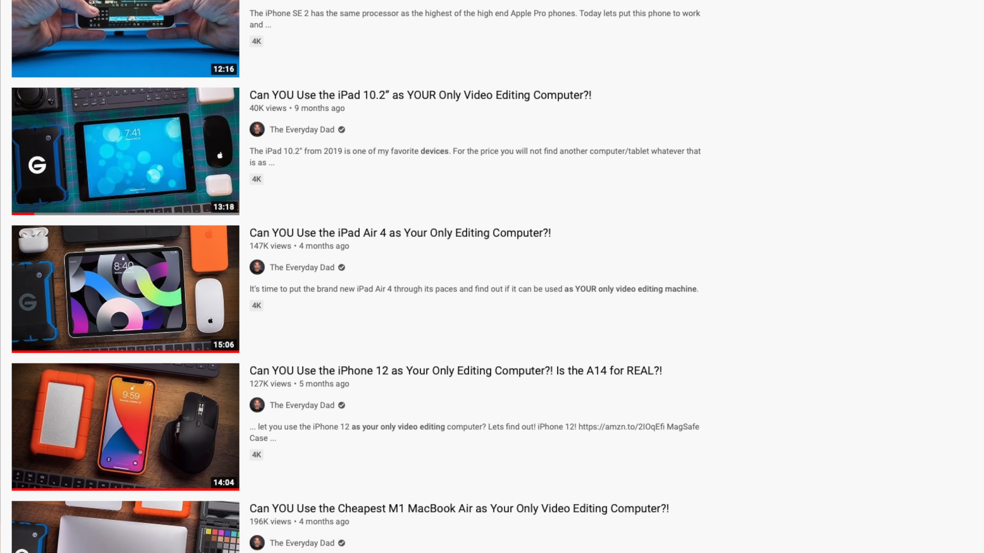
{"action": "scroll", "scroll_direction": "down", "scroll_amount": 3}
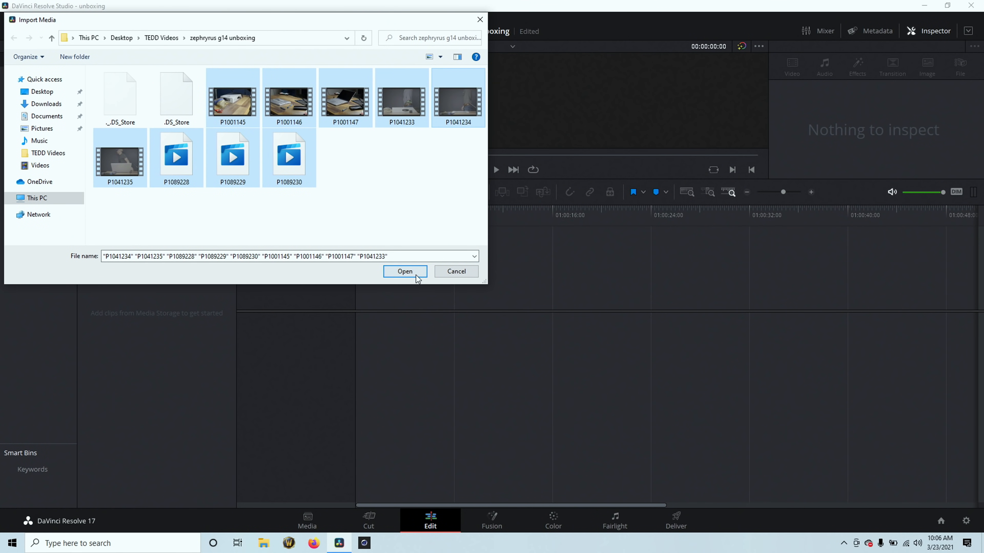
{"action": "left_click", "coordinate": [404, 271]}
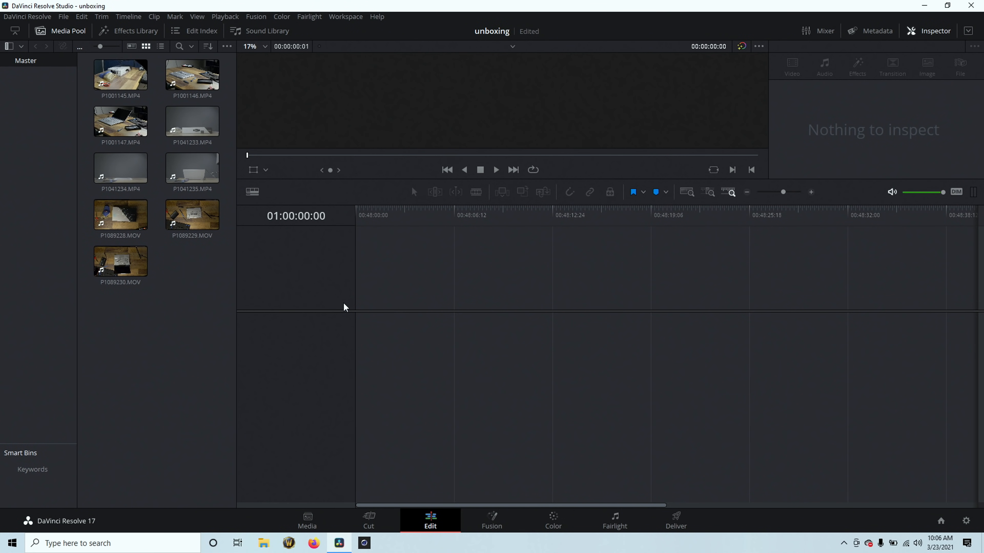
{"action": "mouse_move", "coordinate": [324, 302]}
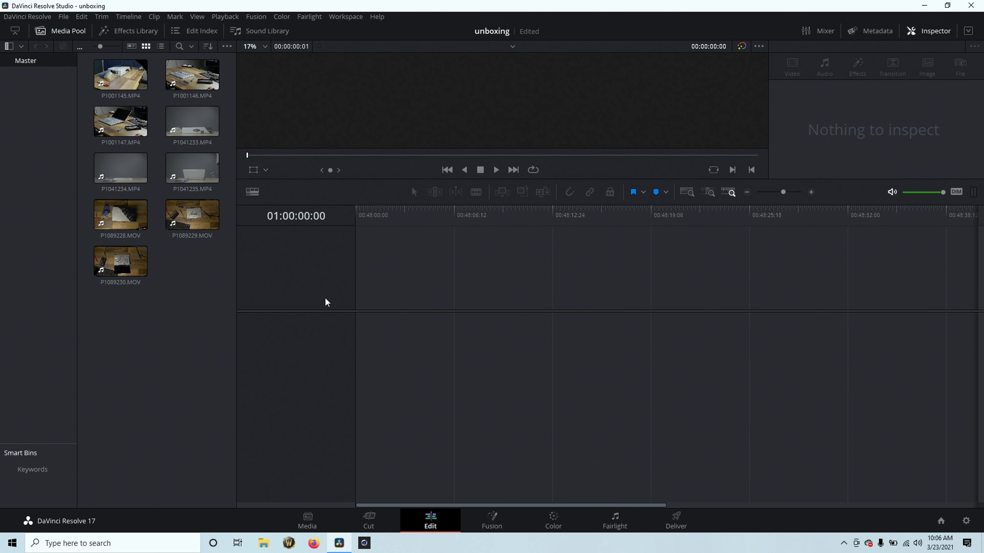
{"action": "mouse_move", "coordinate": [359, 296]}
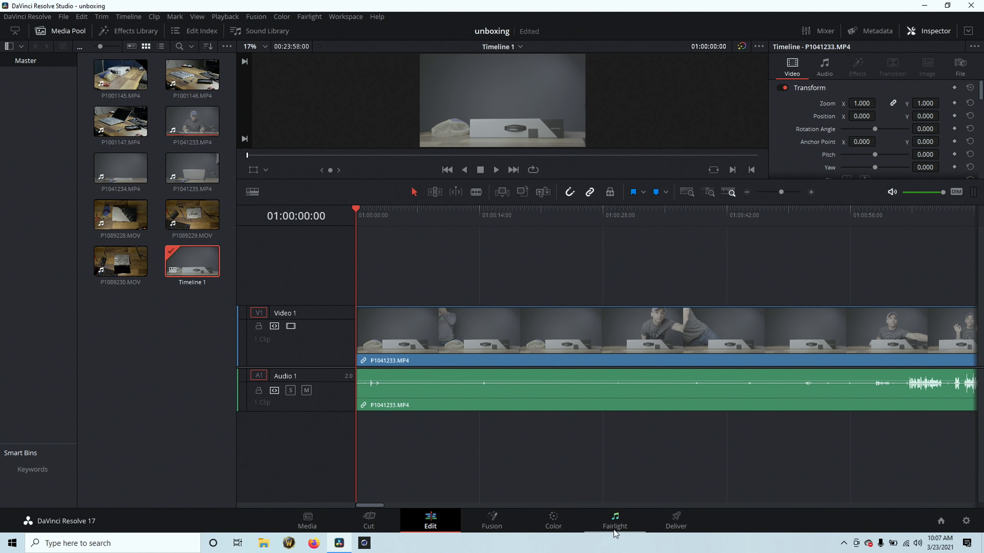
{"action": "left_click", "coordinate": [613, 519]}
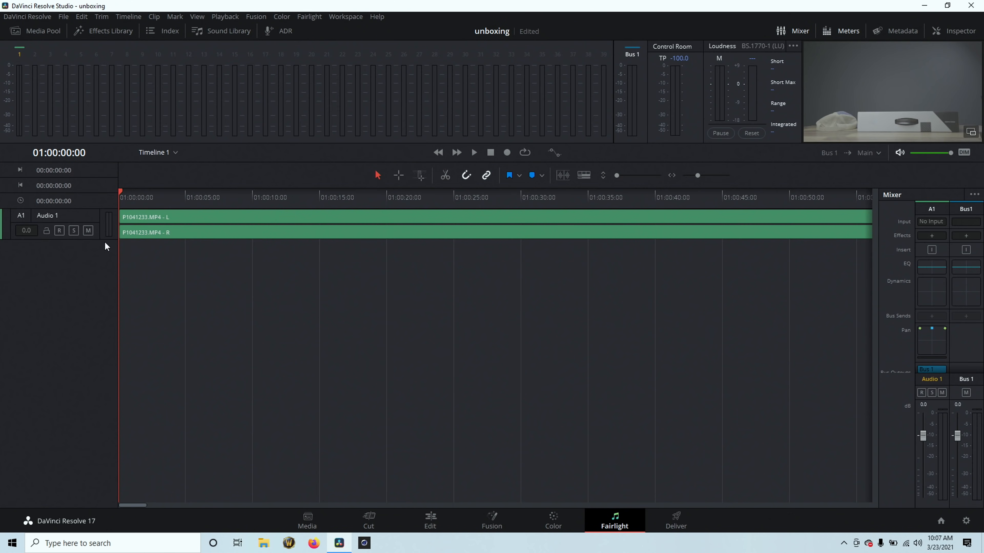